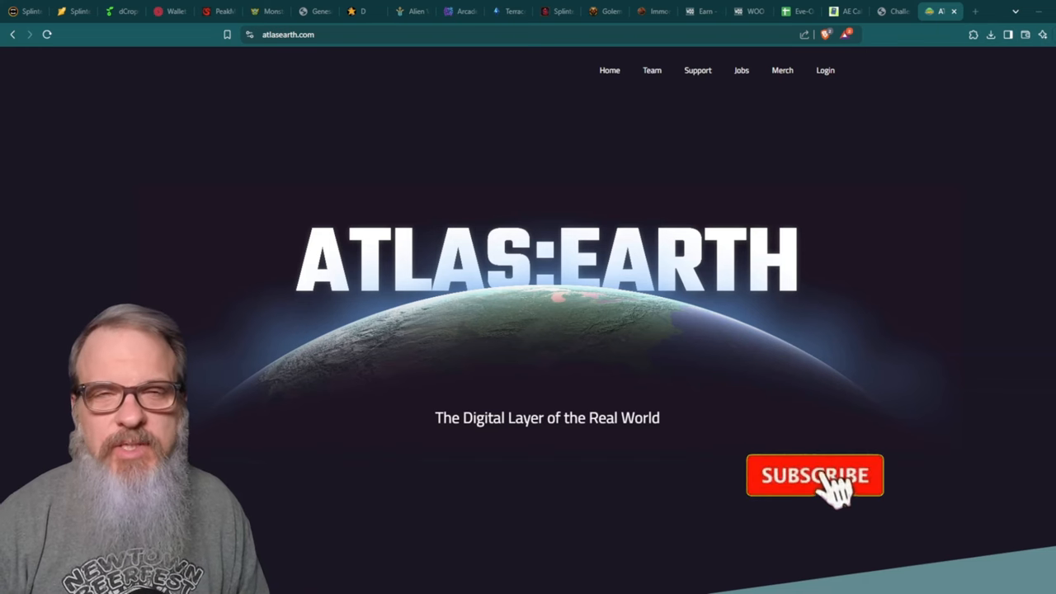
left_click(815, 475)
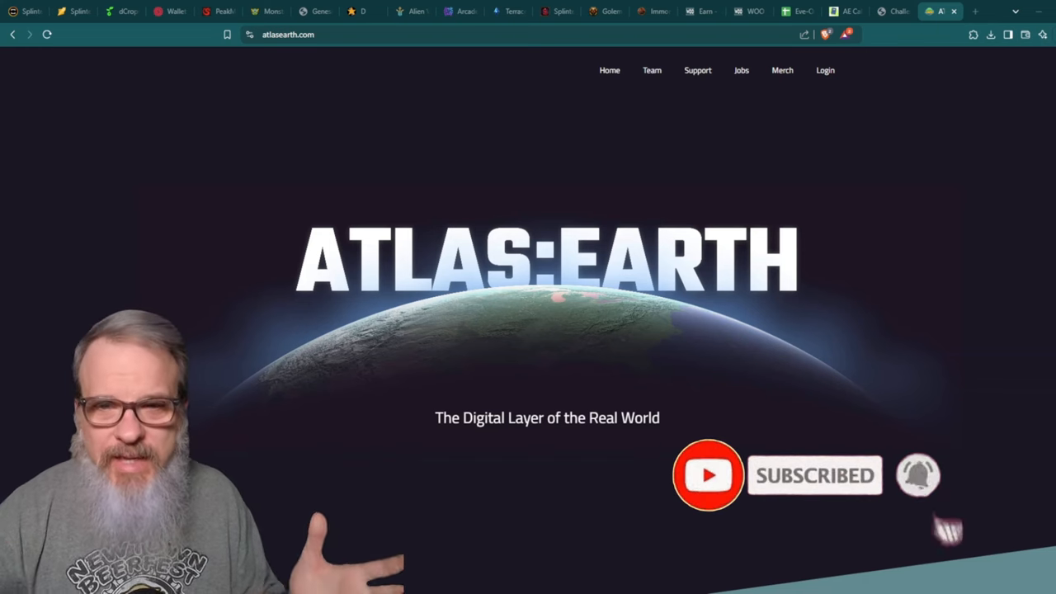